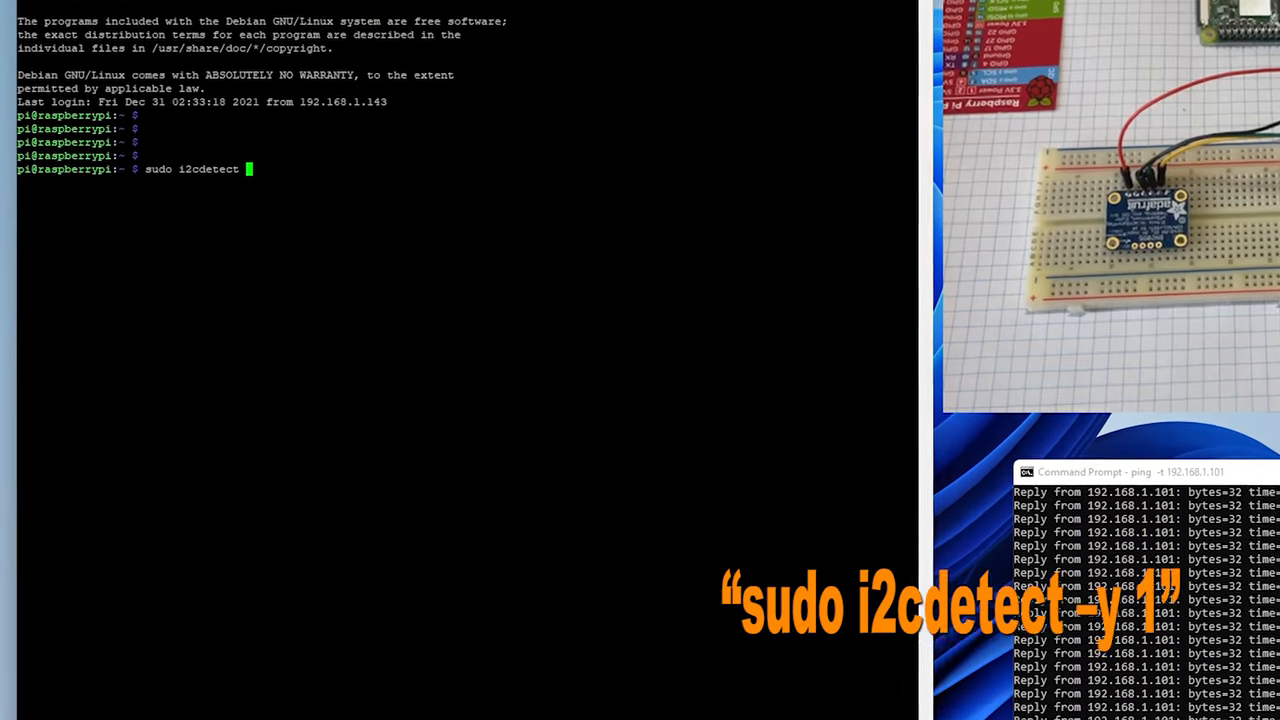
- Run sudo i2cdetect -y 1 to scan the I2C bus for the BNO055
text(-y)
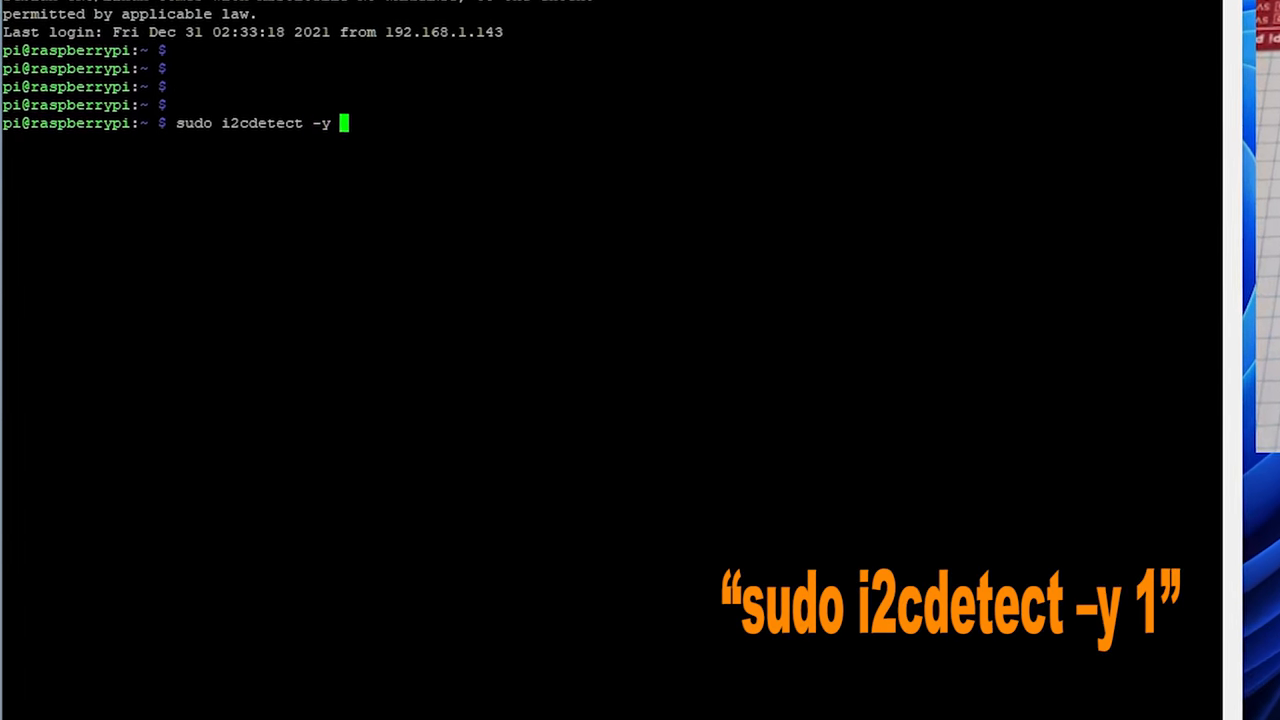
key(Return)
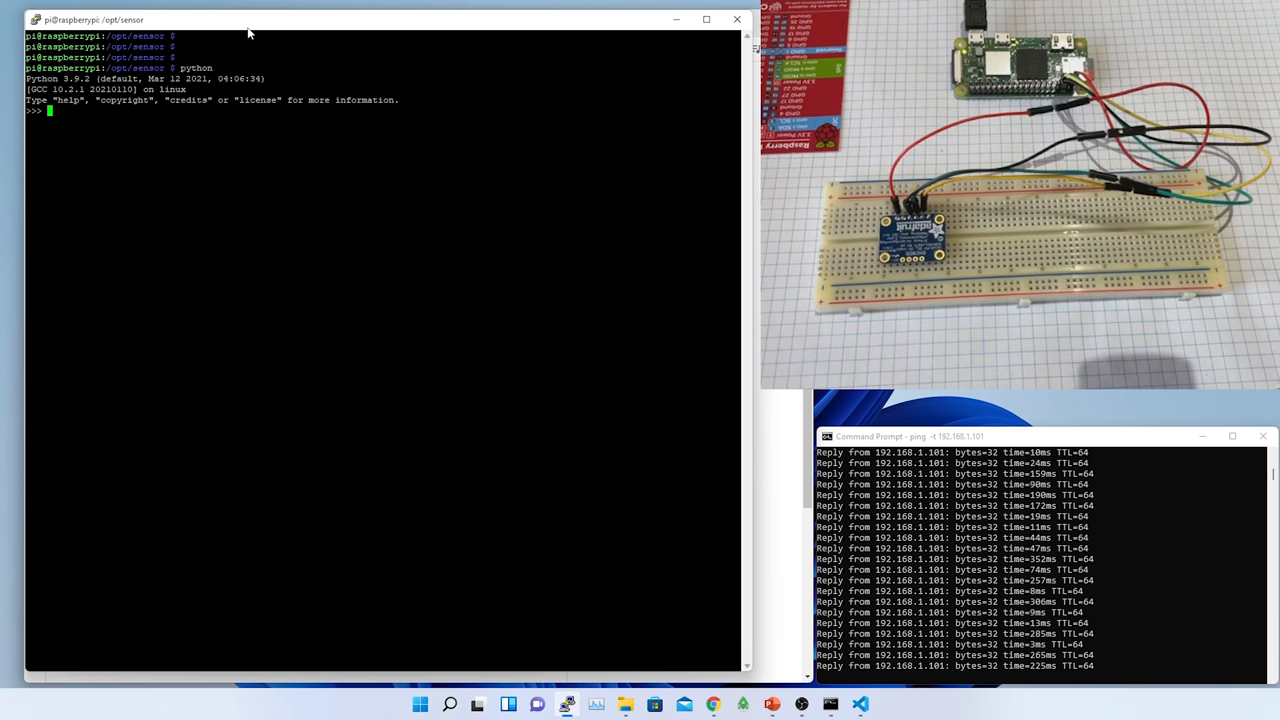
- Import adafruit_bno055 and board, then create the i2c bus and BNO055 sensor objects
text(import adafruit_bno055)
text(i2c =)
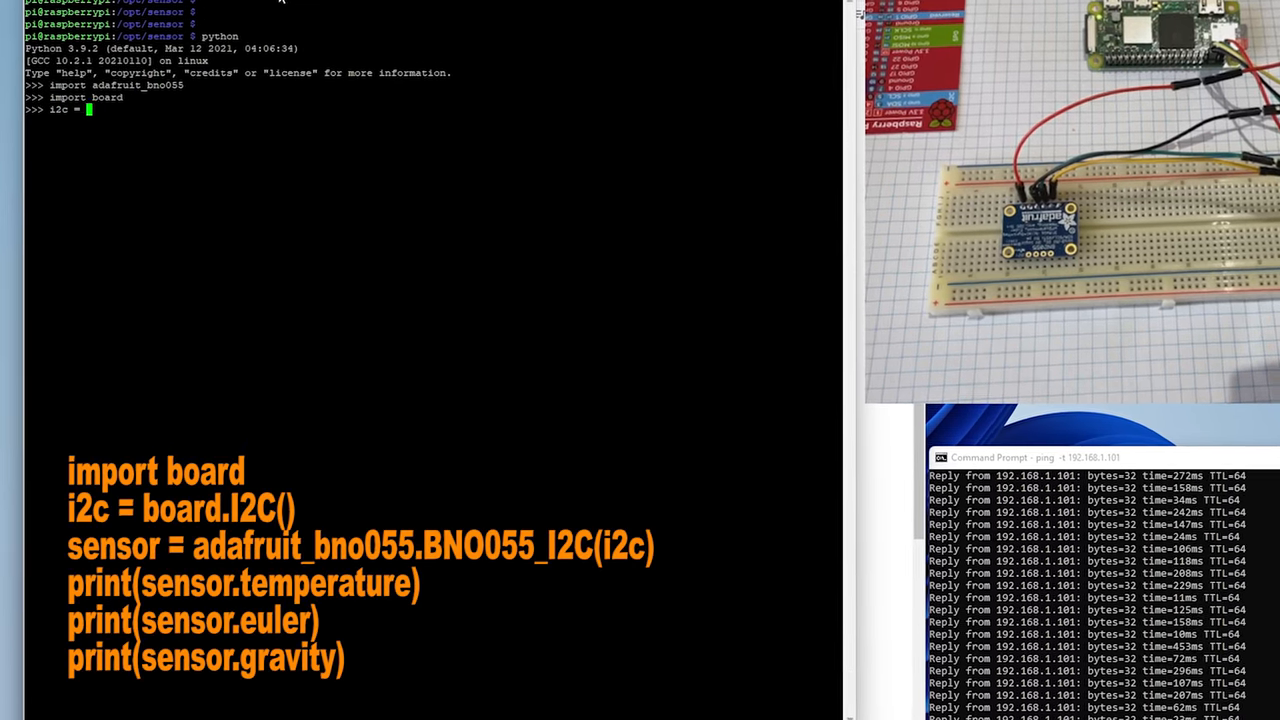
text(board.I2C()
text(sensor = adafruit)
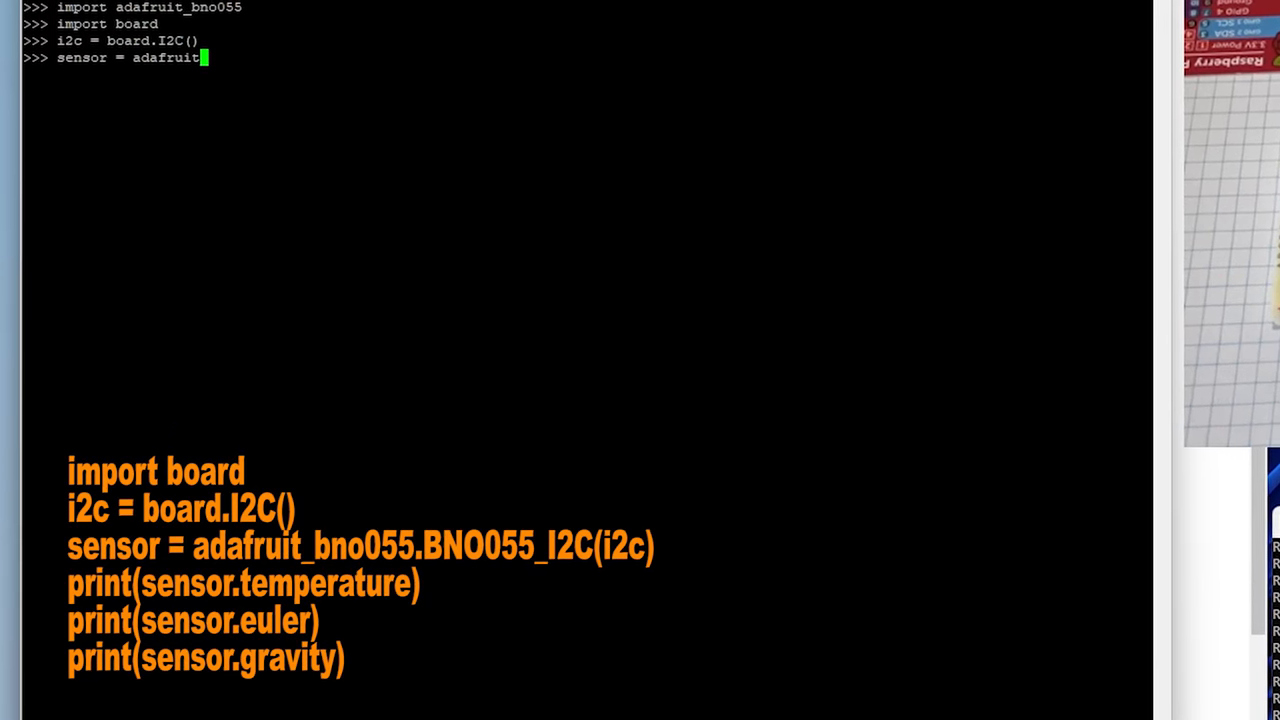
text(_bno055.BNO055_I2C(i2c)
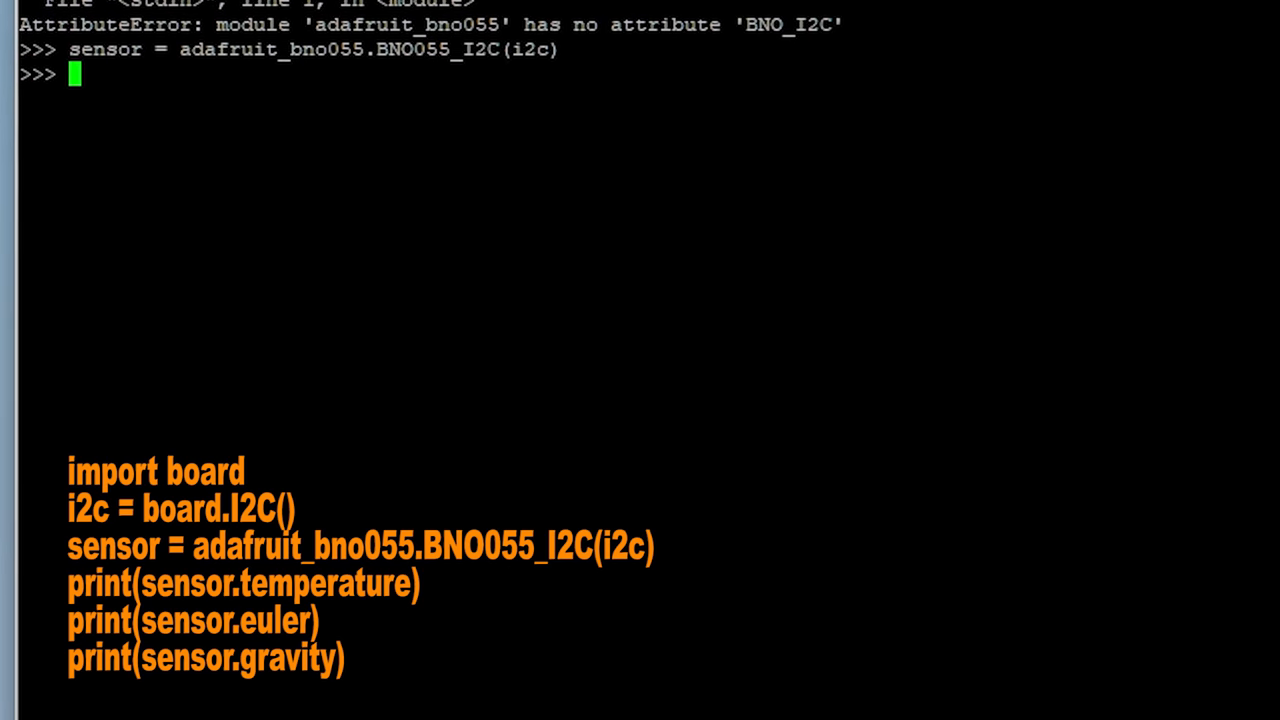
- Run print(sensor.temperature), correcting the typo, to read a temperature of 32
text(print (sensor.)
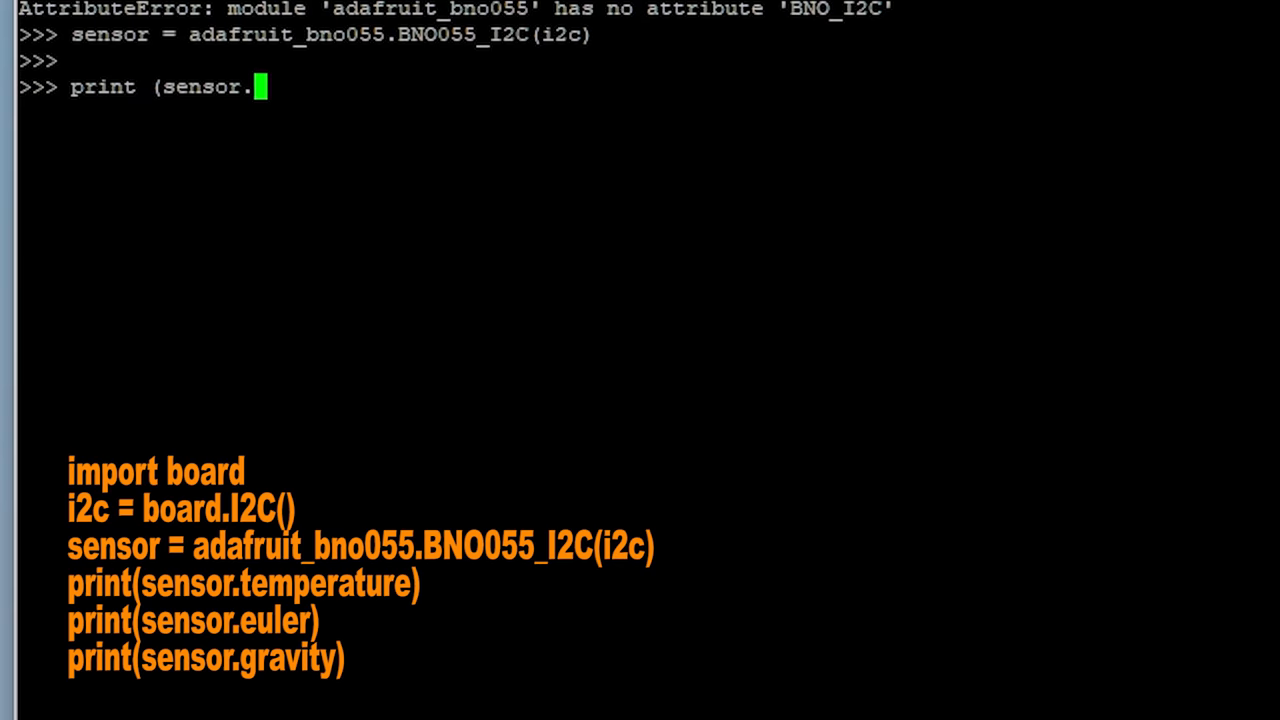
key(Return)
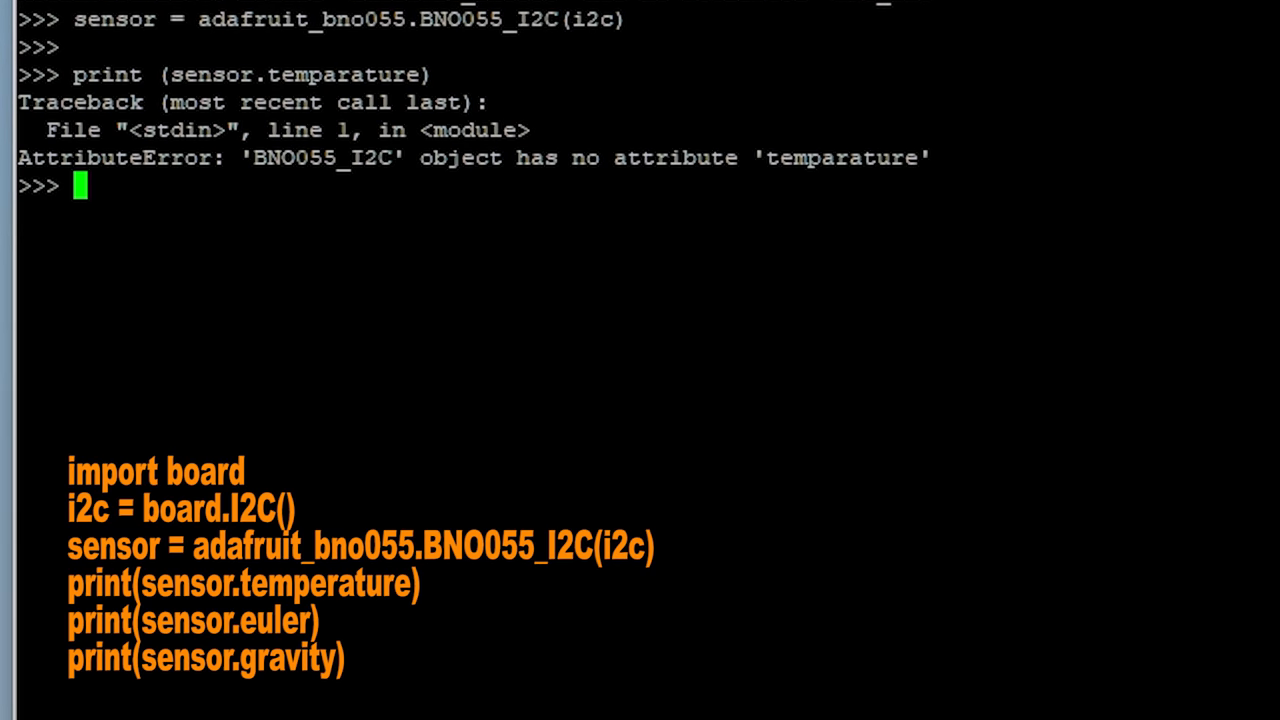
key(Up)
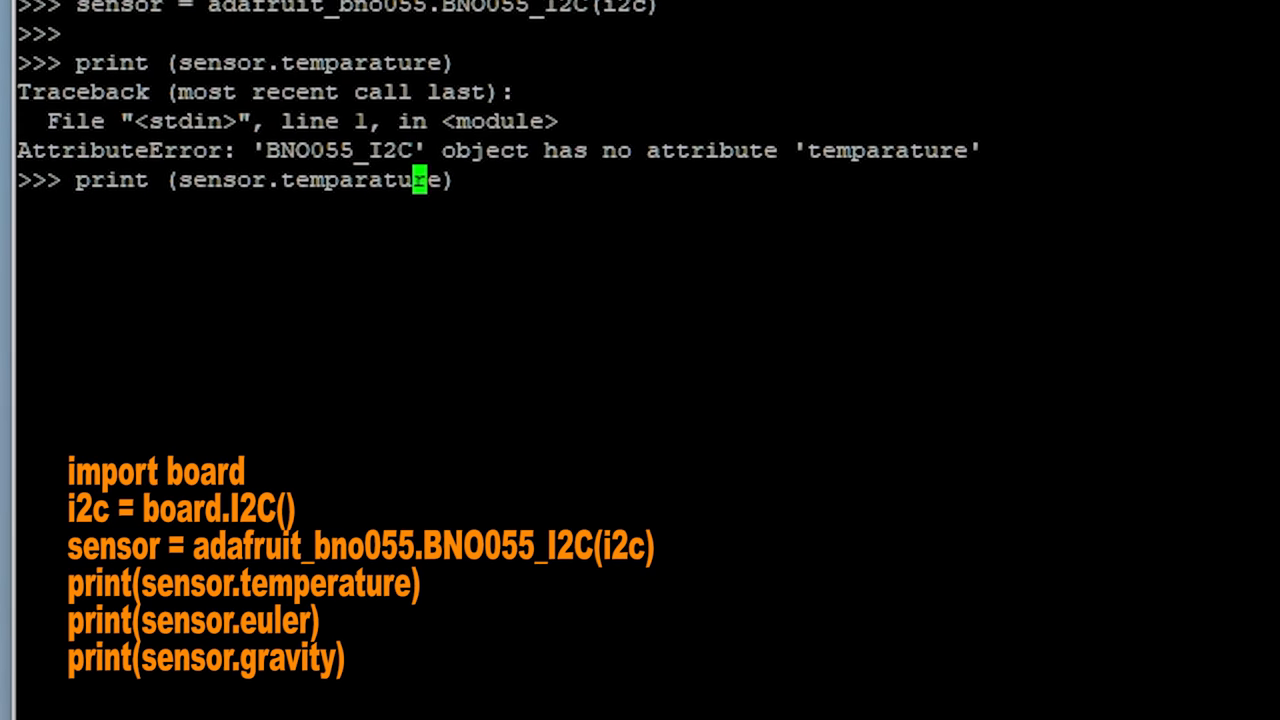
text(e)
key(Return)
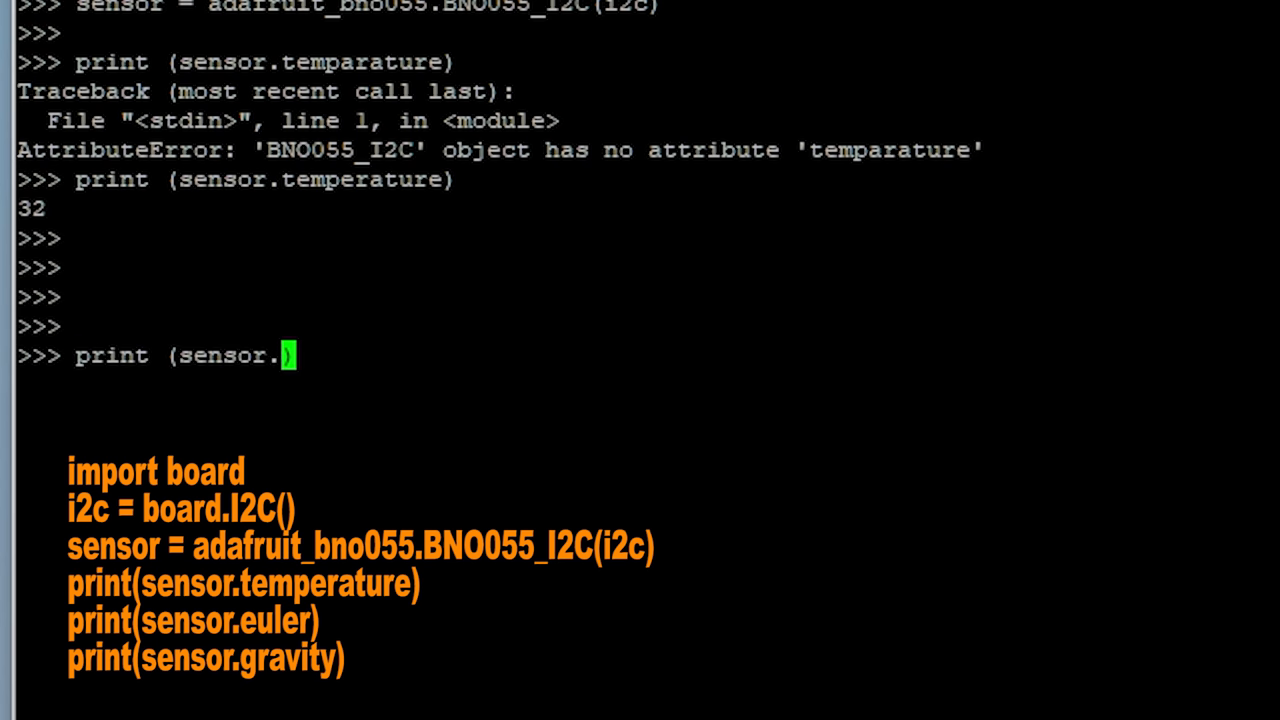
key(Return)
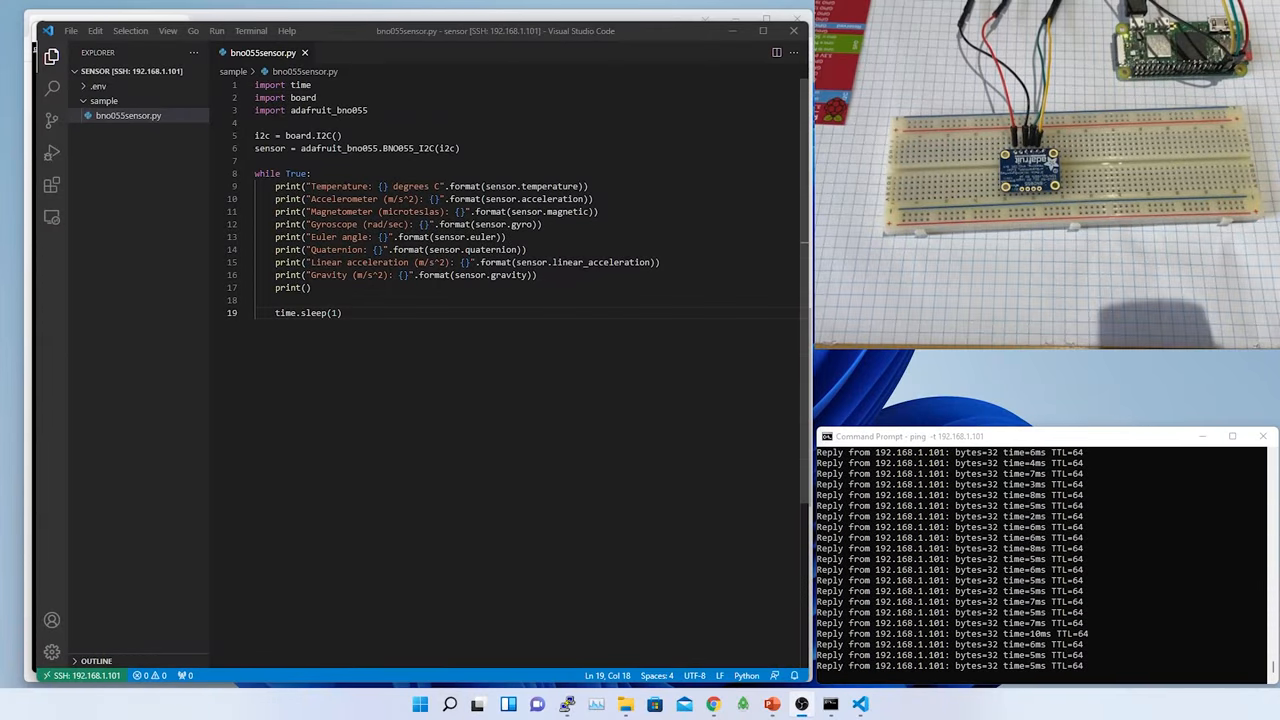
- Open bno055sensor.py in VS Code to run the full sensor-reading script
click(372, 198)
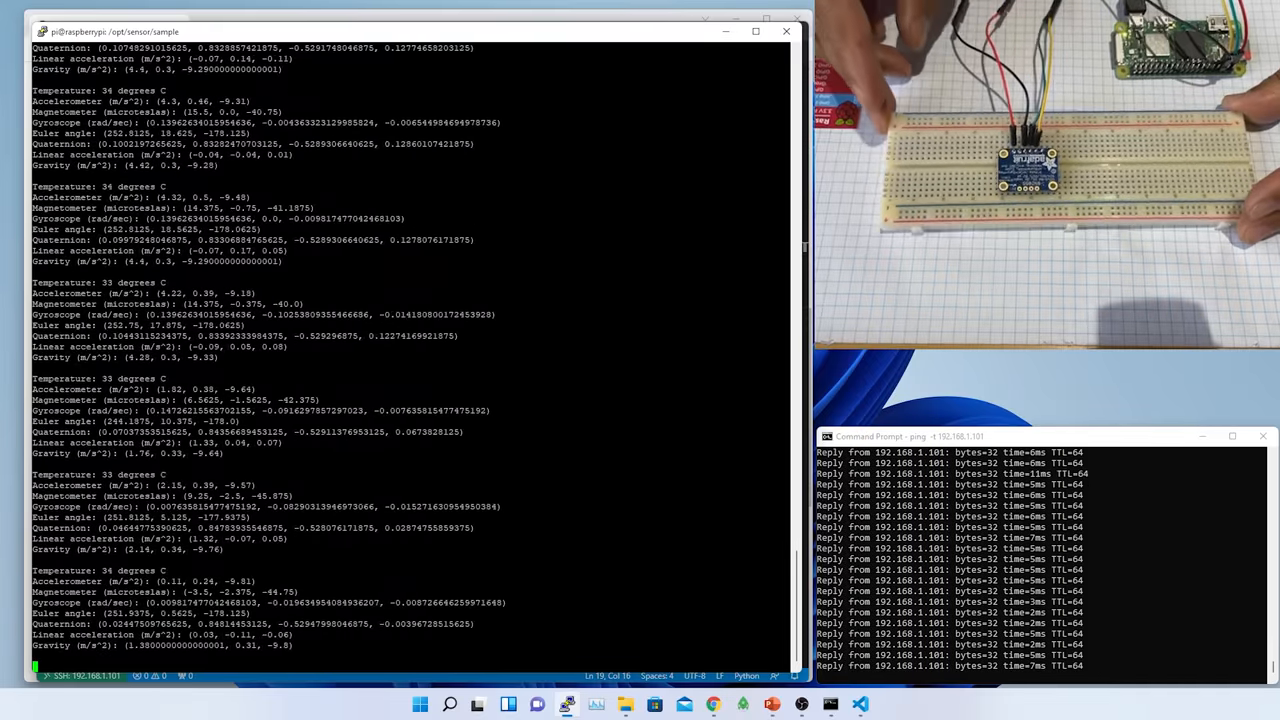
- Comment out the magnetometer-through-gravity print lines with Ctrl+/ and save the script
click(860, 704)
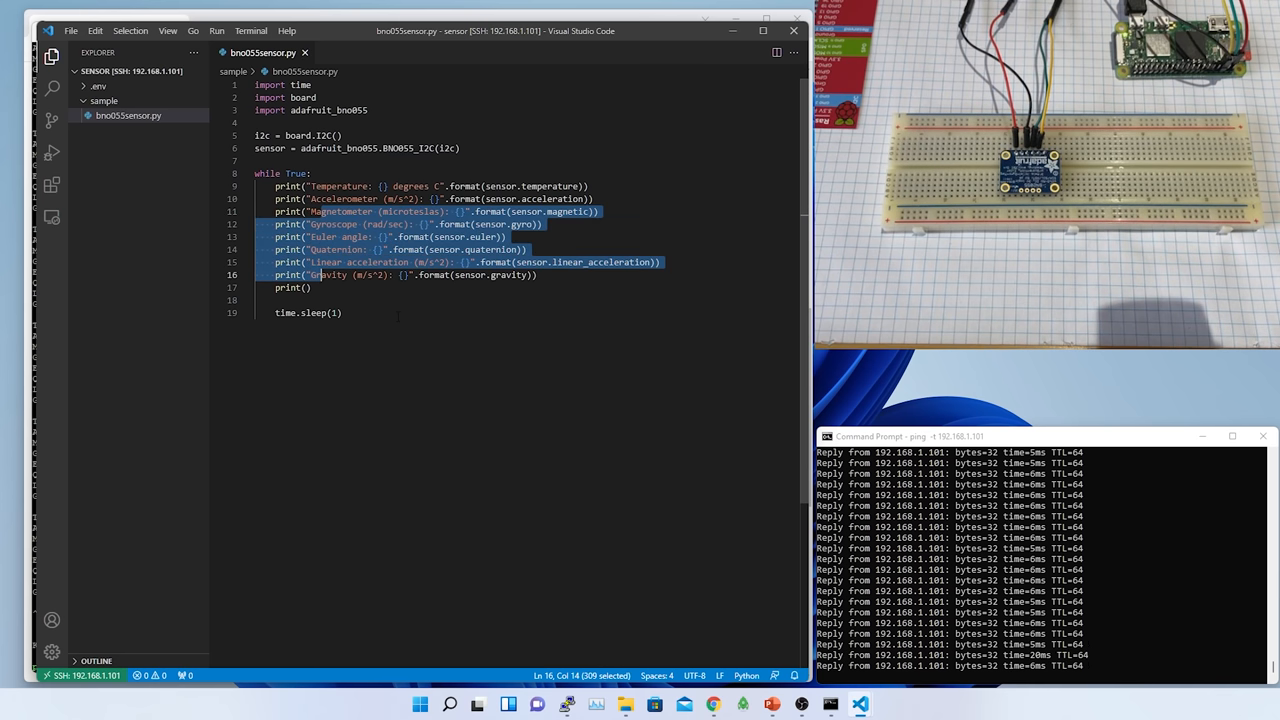
key(ctrl+/)
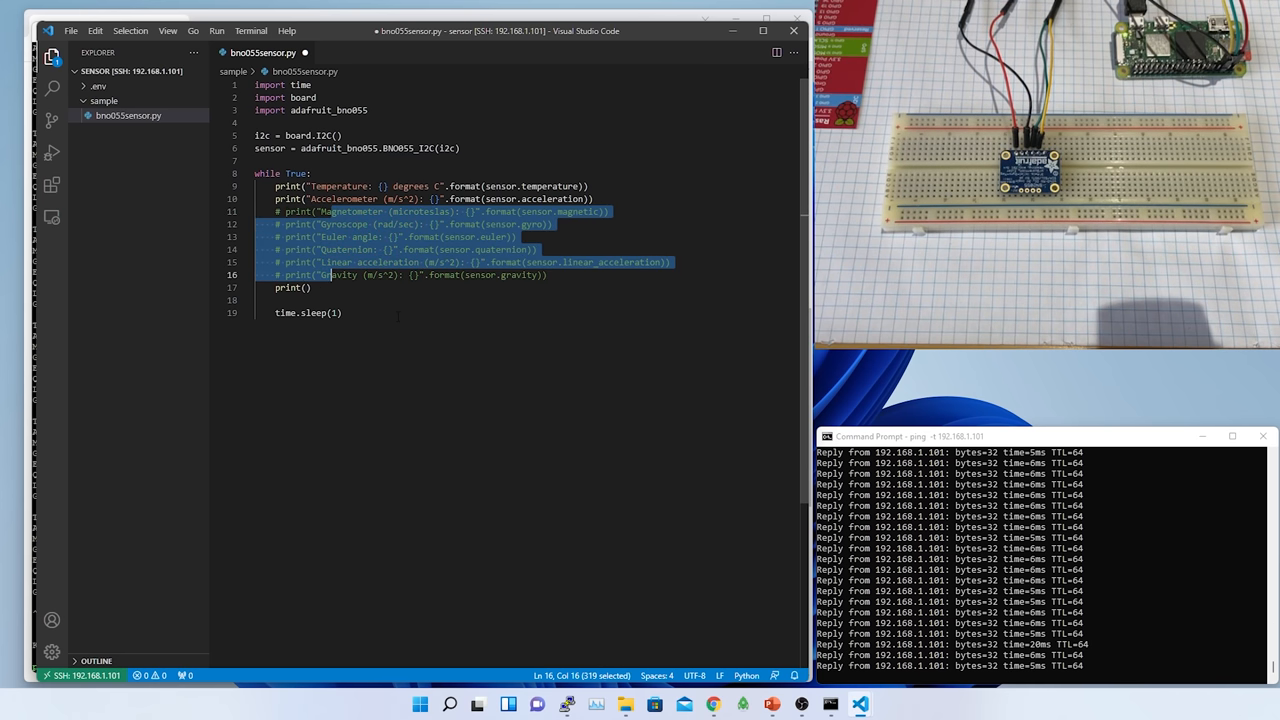
key(ctrl+s)
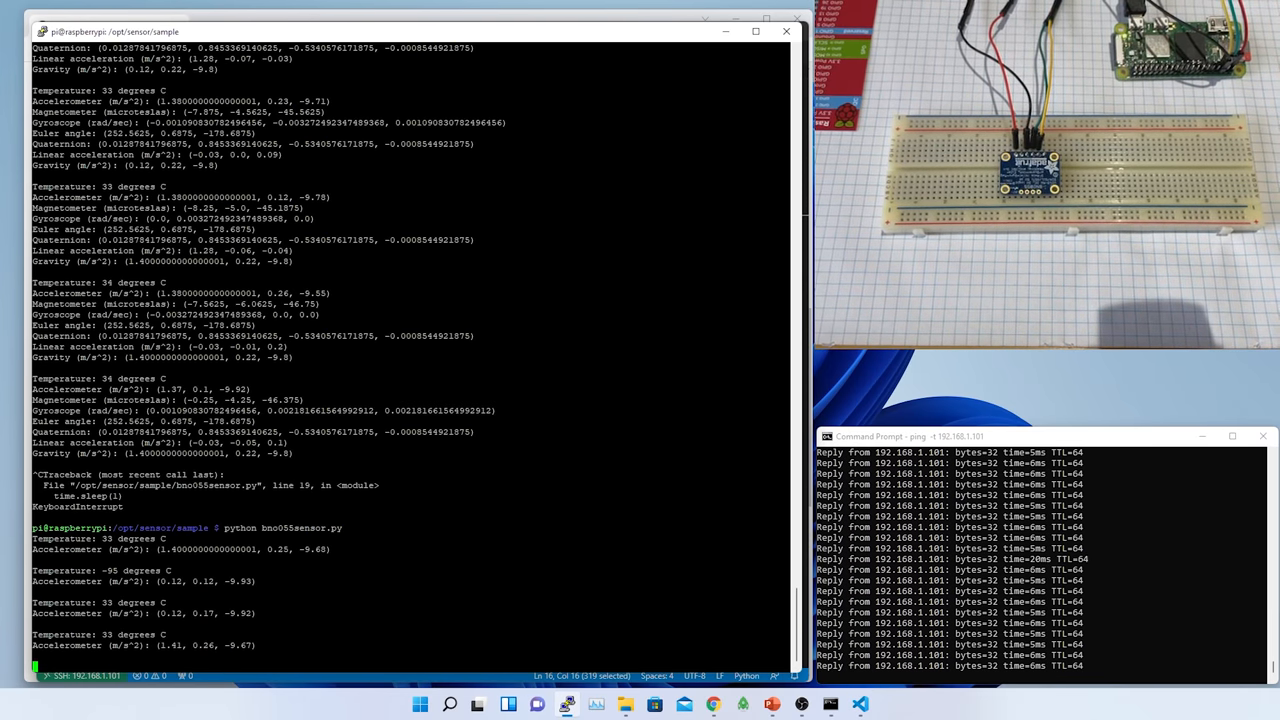
- Scroll the streaming output to watch accelerometer values shift from z toward y as the sensor tilts
scroll(down, 3)
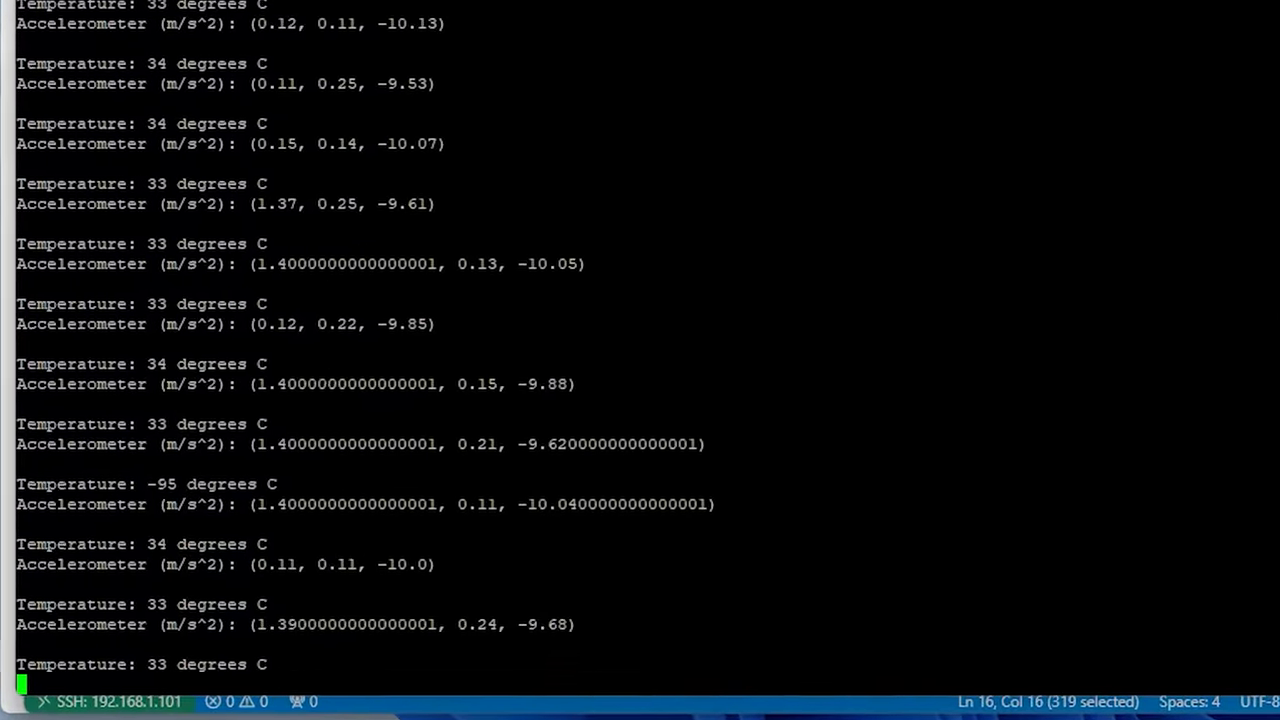
scroll(down, 3)
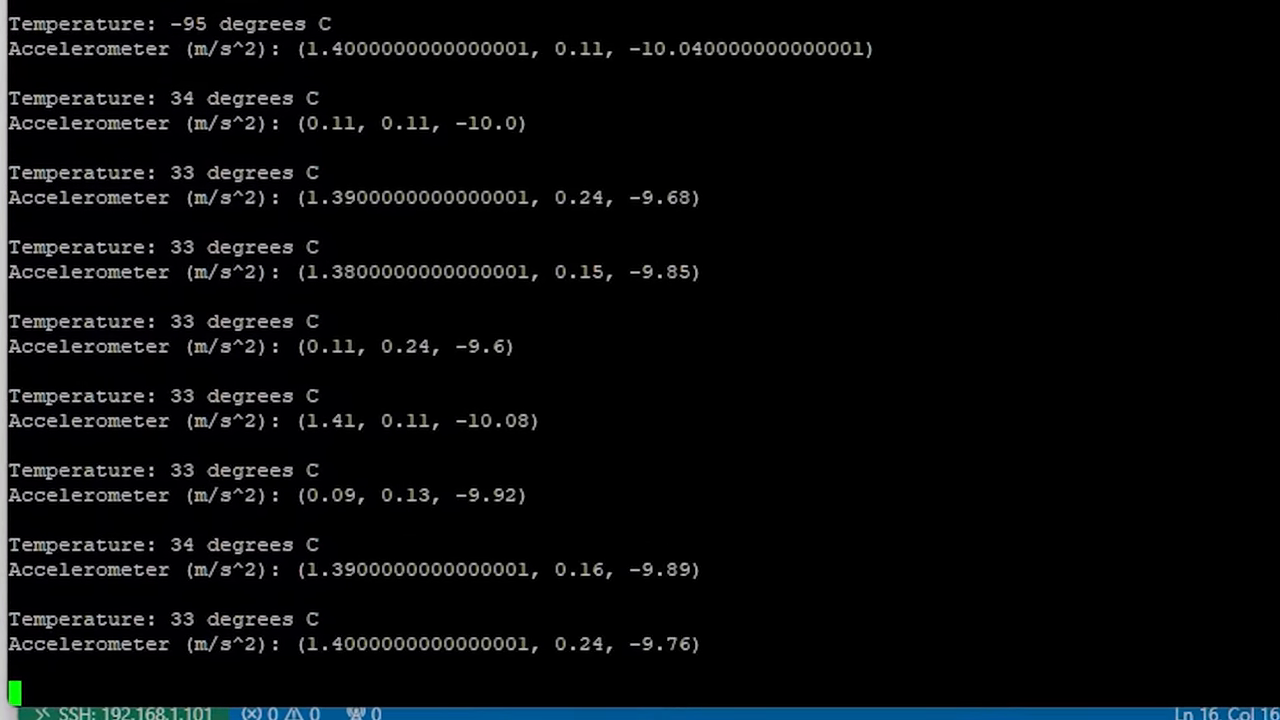
scroll(down, 3)
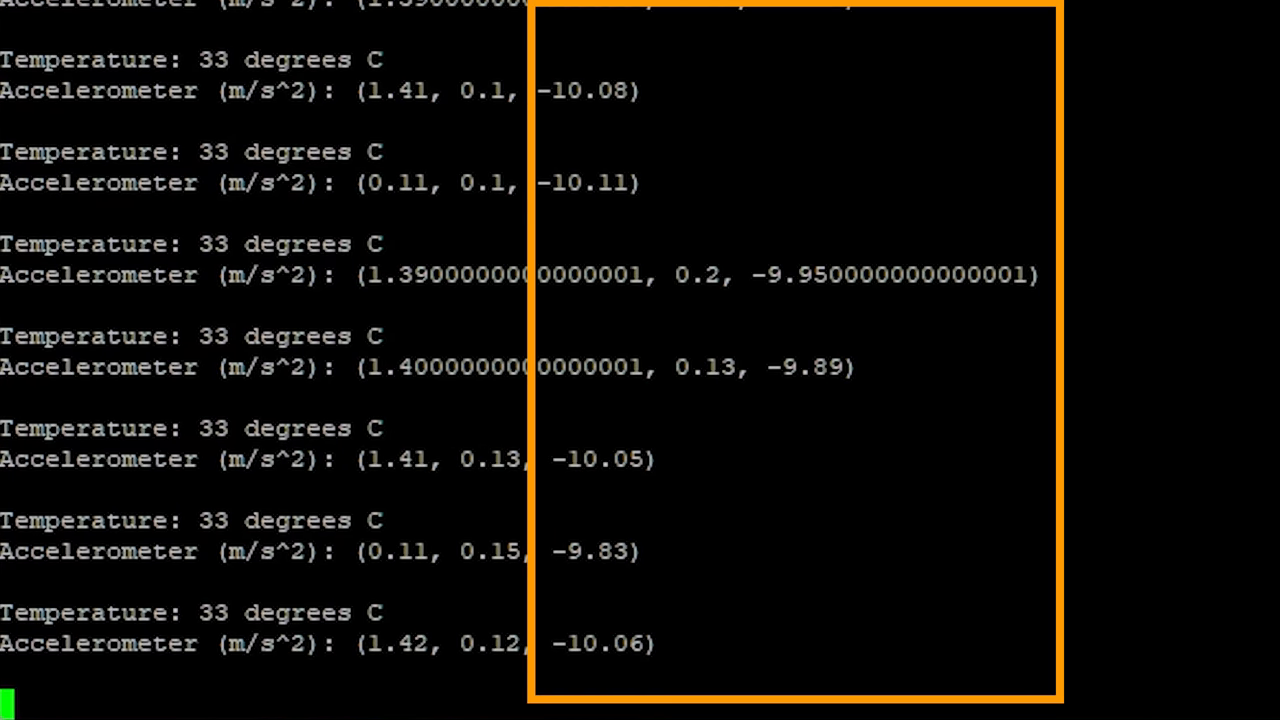
scroll(down, 3)
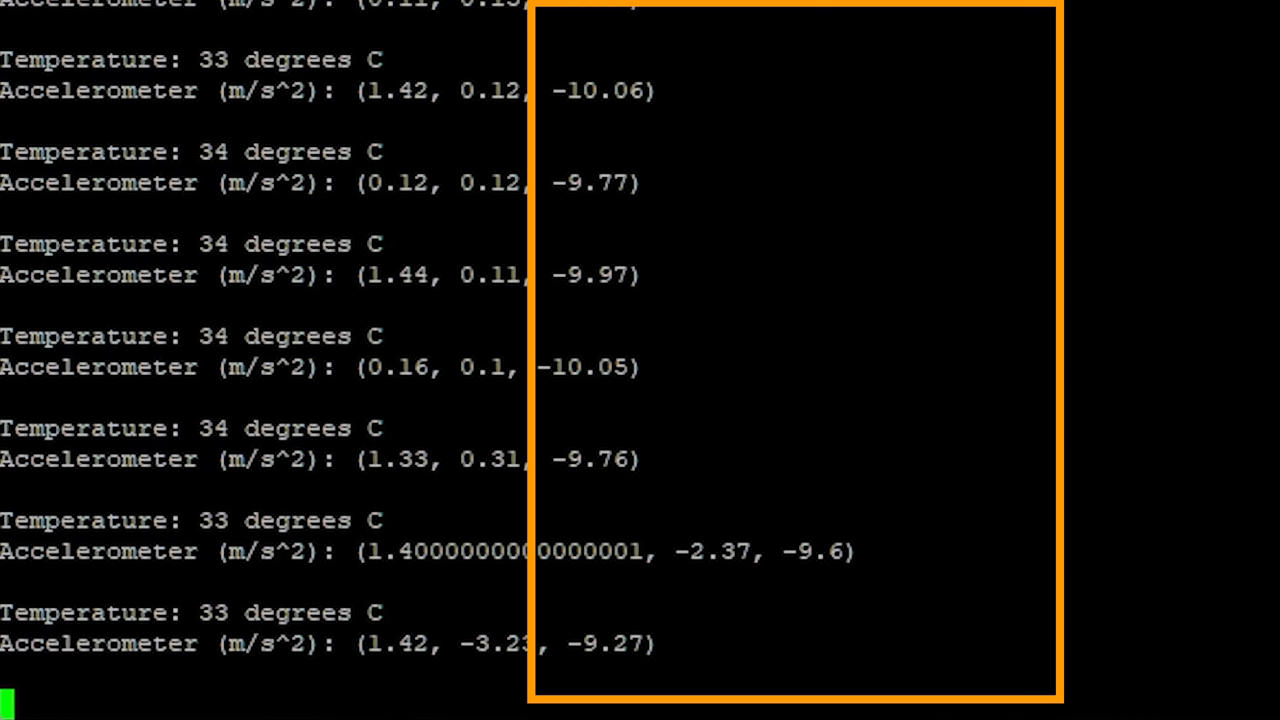
scroll(down, 3)
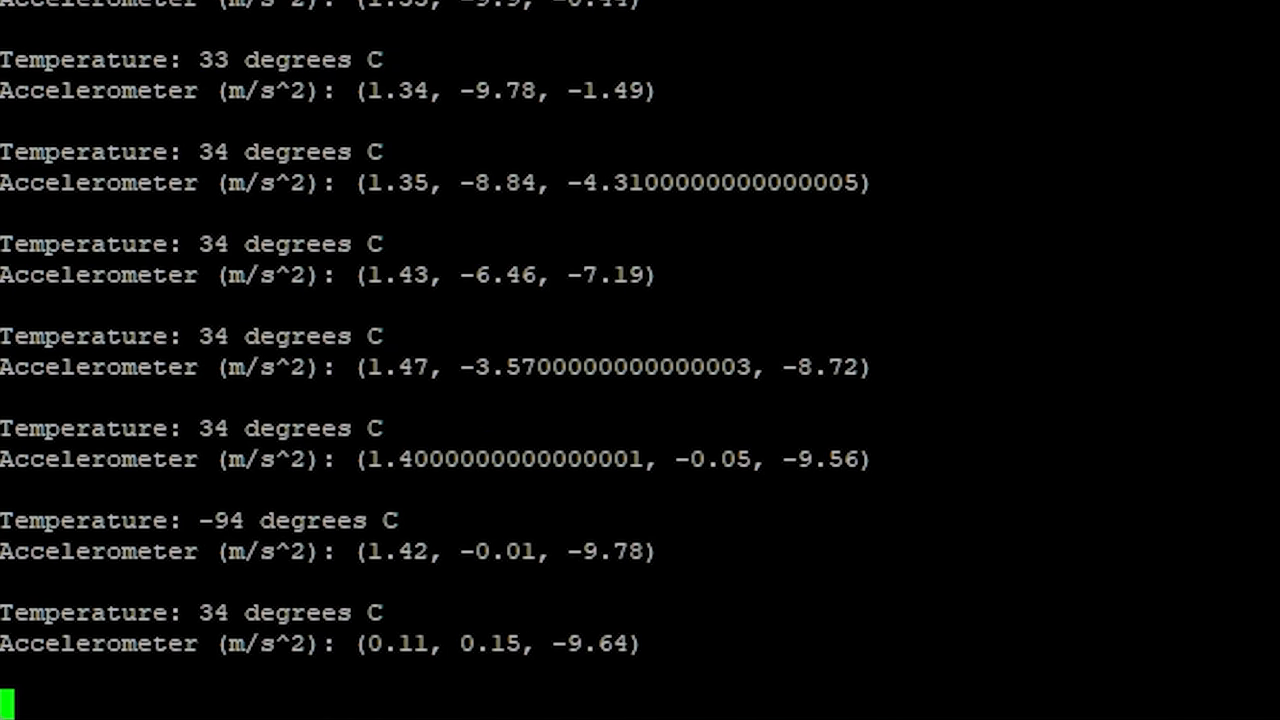
scroll(down, 3)
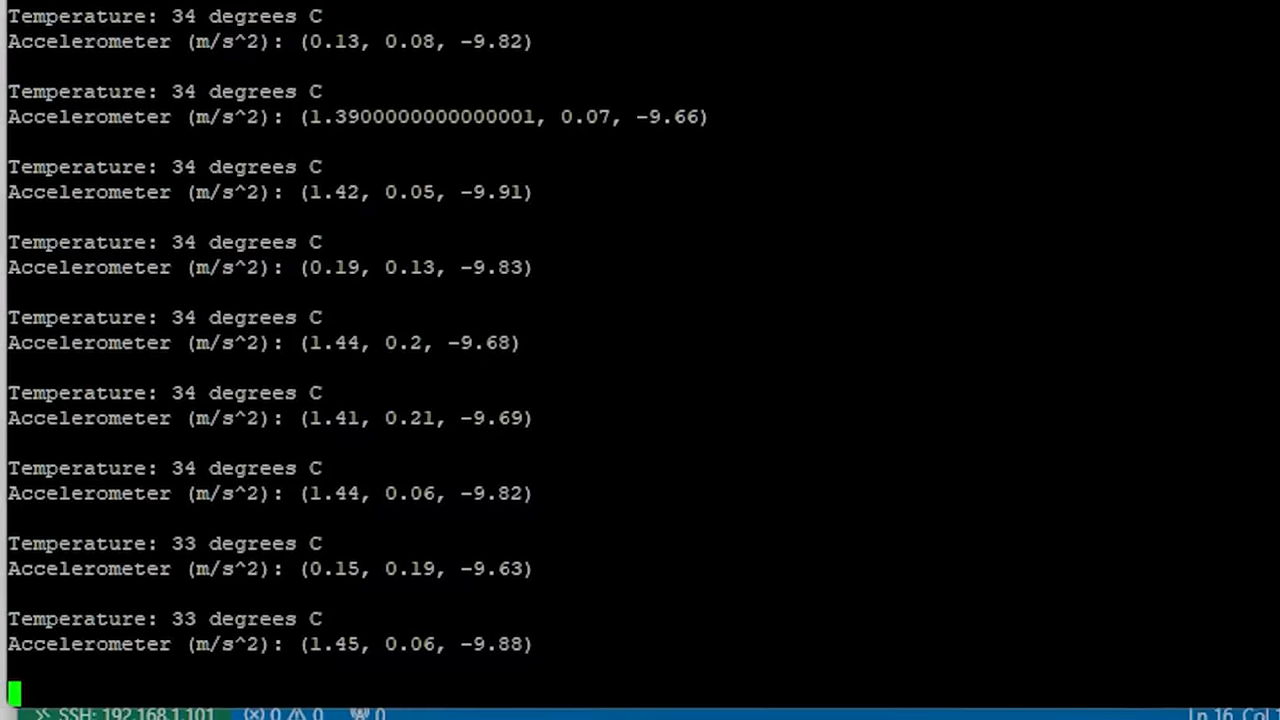
scroll(down, 3)
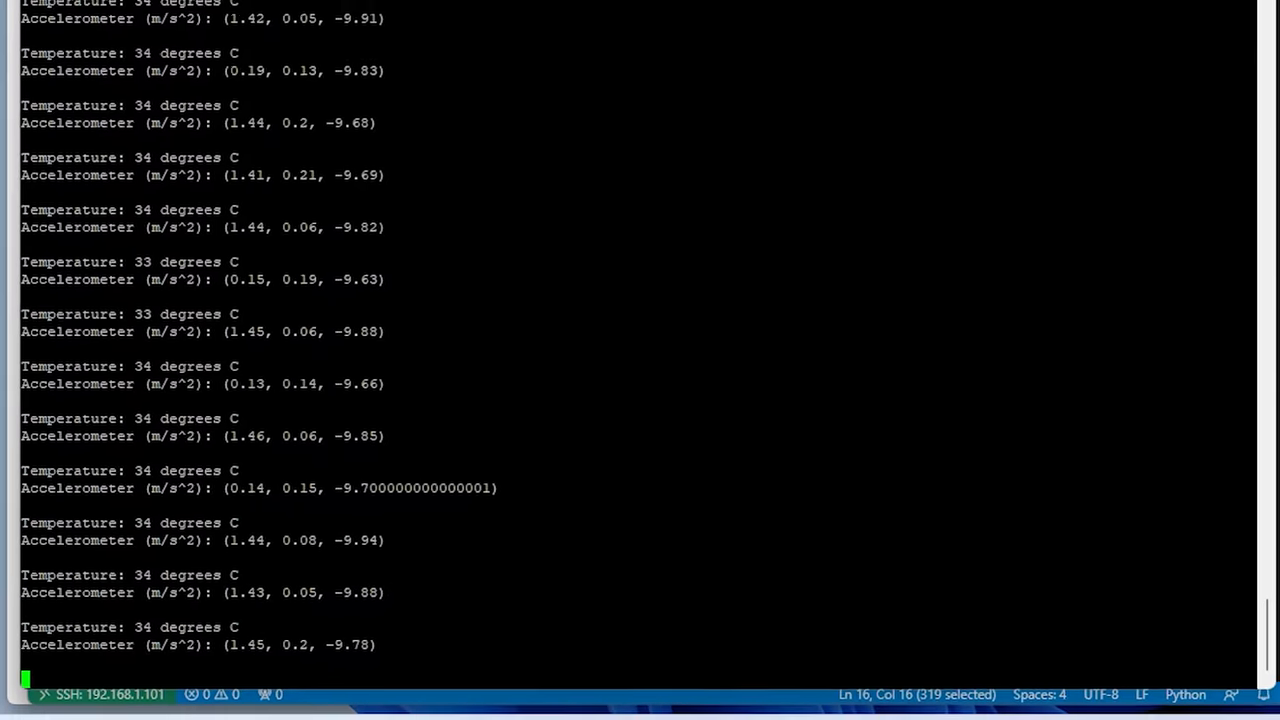